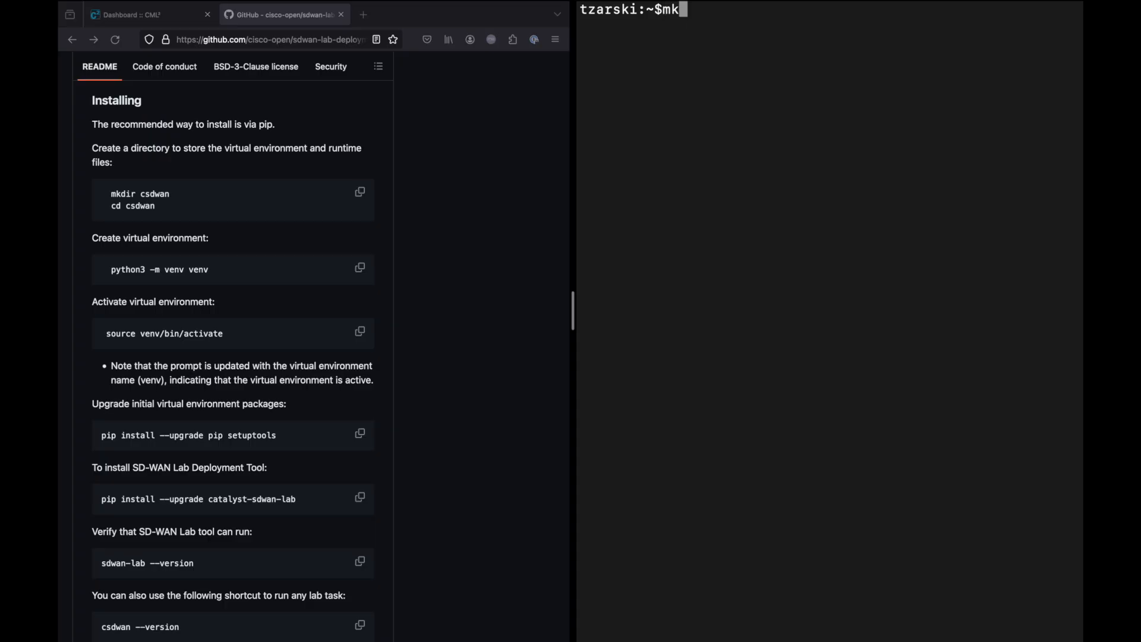
Step: Create the venv, edit sdwan-lab1.sh in vi, and source the lab variables
type("python3 -m venv venv")
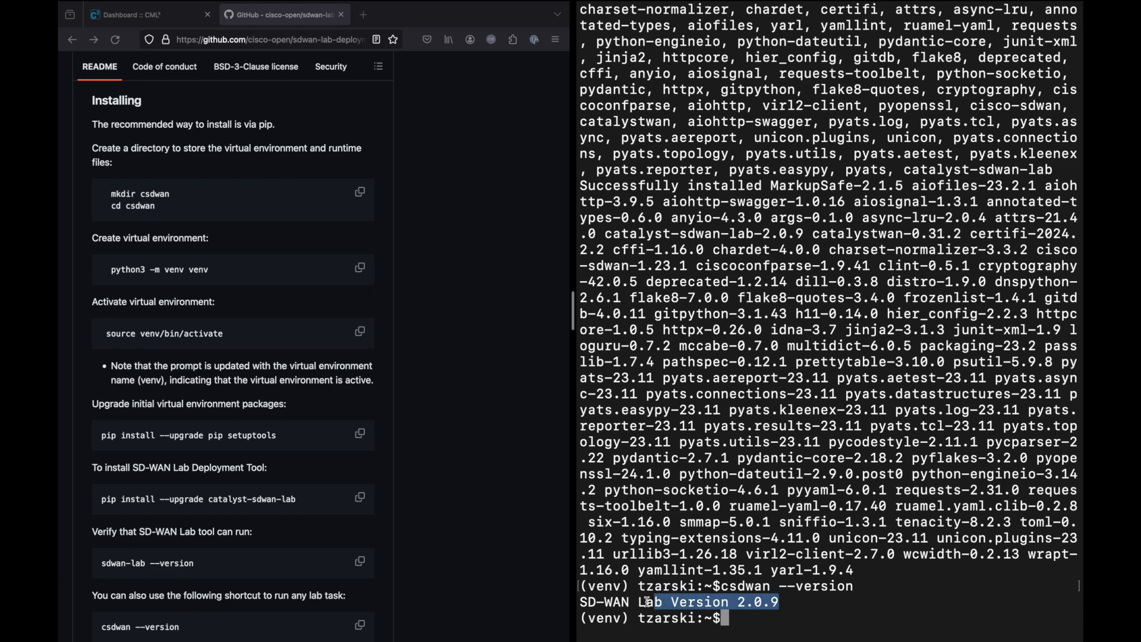
scroll("down", 3)
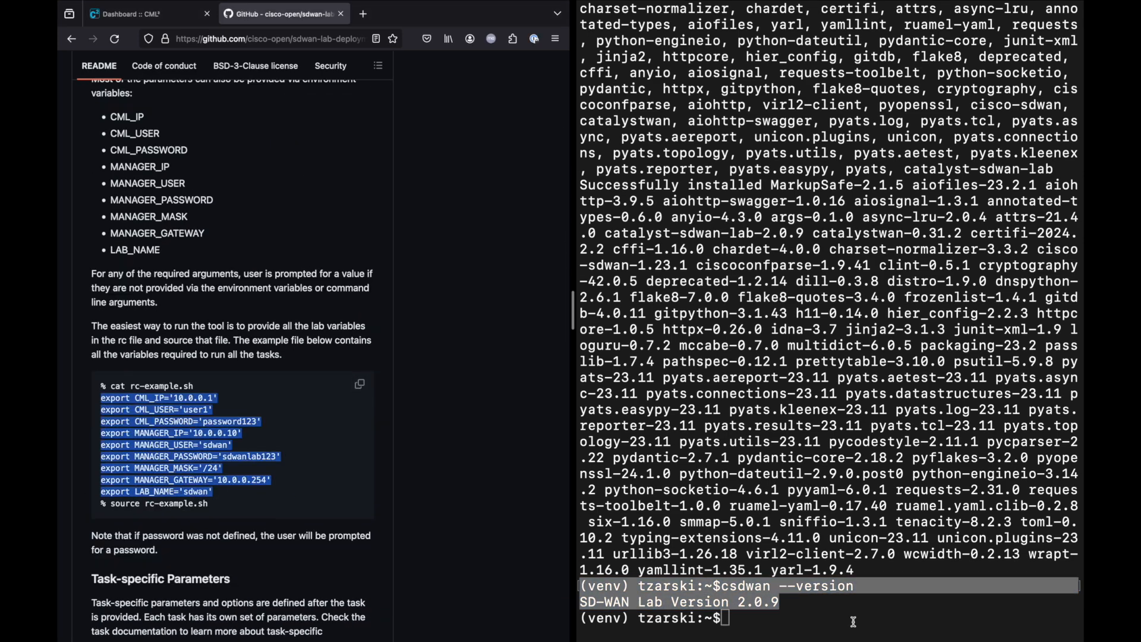
type("vi sdwan-lab1.sh")
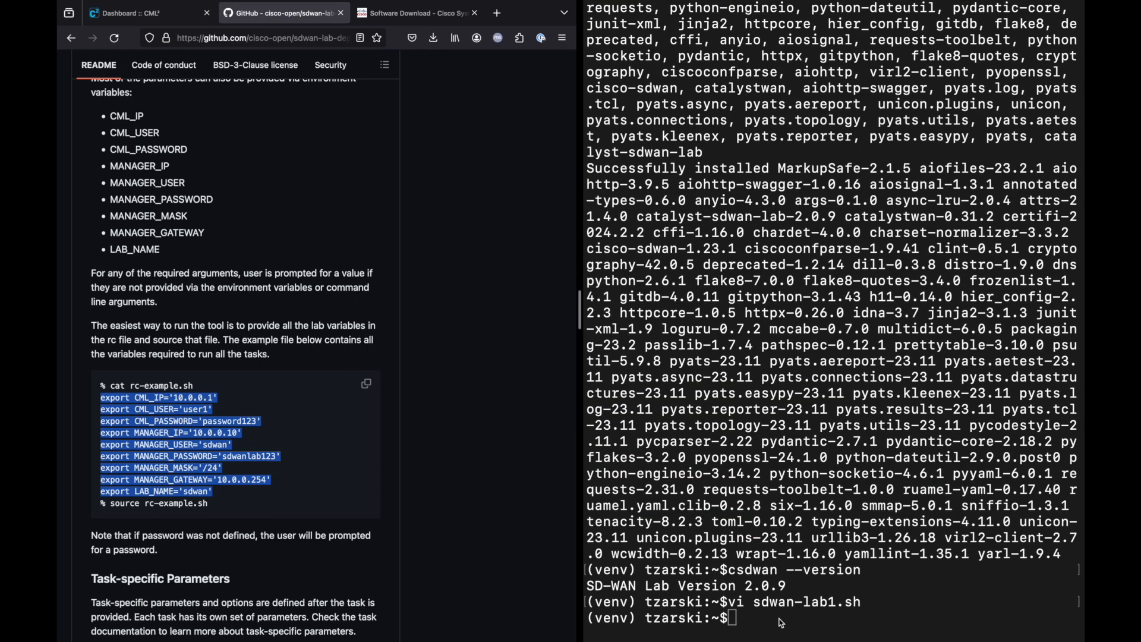
type("source sdwan-lab1.sh")
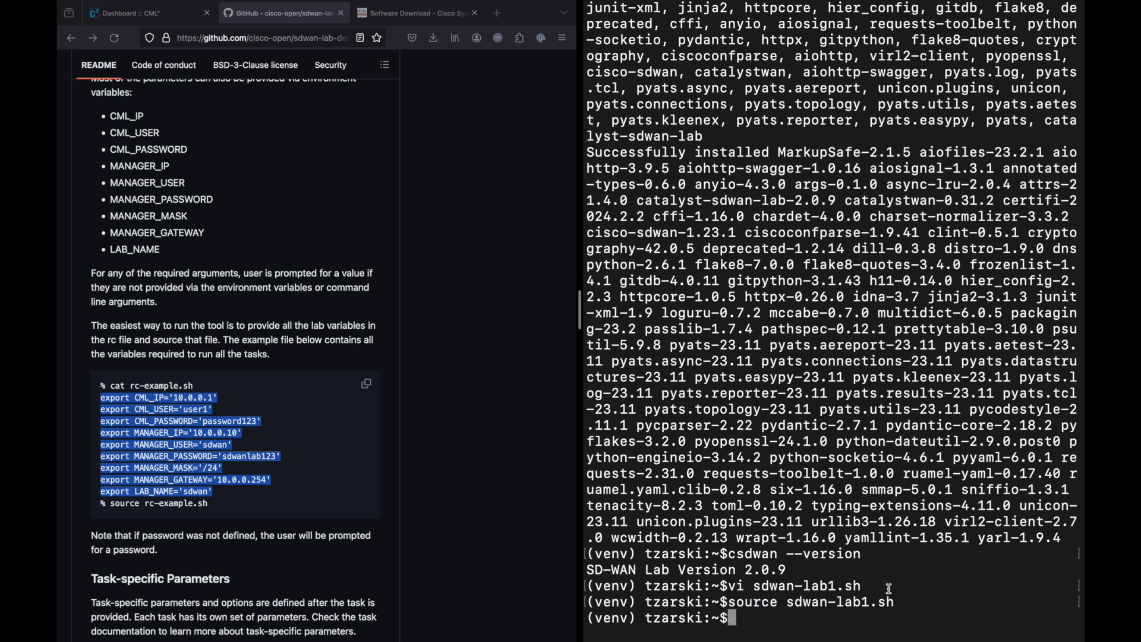
Step: List the qcow2 images (c8000v 17.13.01a, Viptela edge/smart/vManage 20.13.1) and clear the screen
left_click(416, 13)
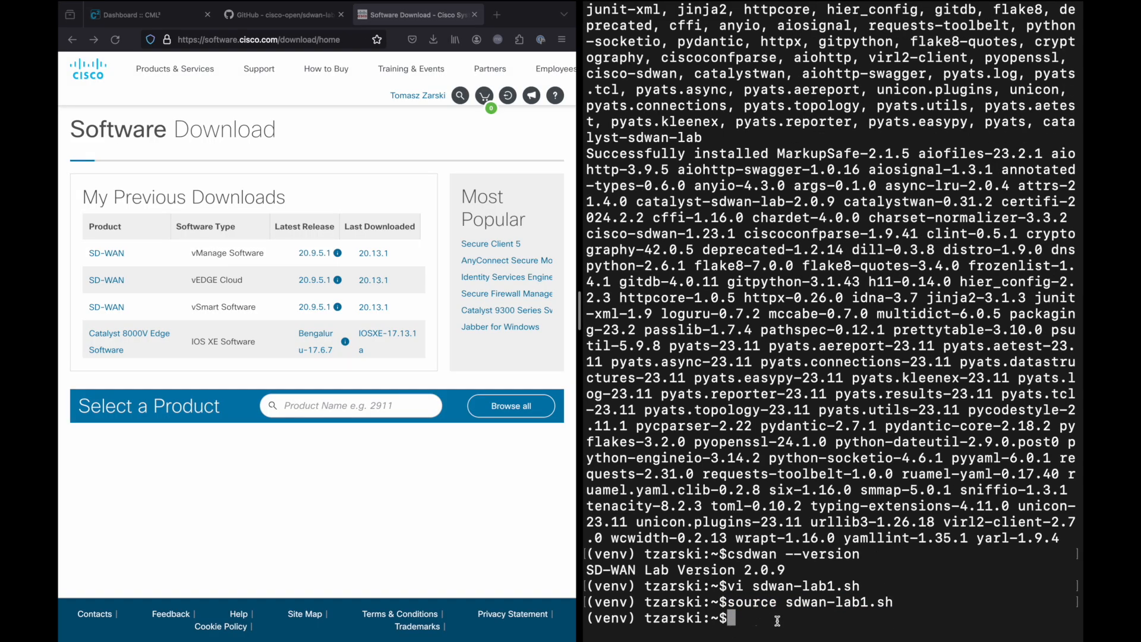
type("ls | grep qcow")
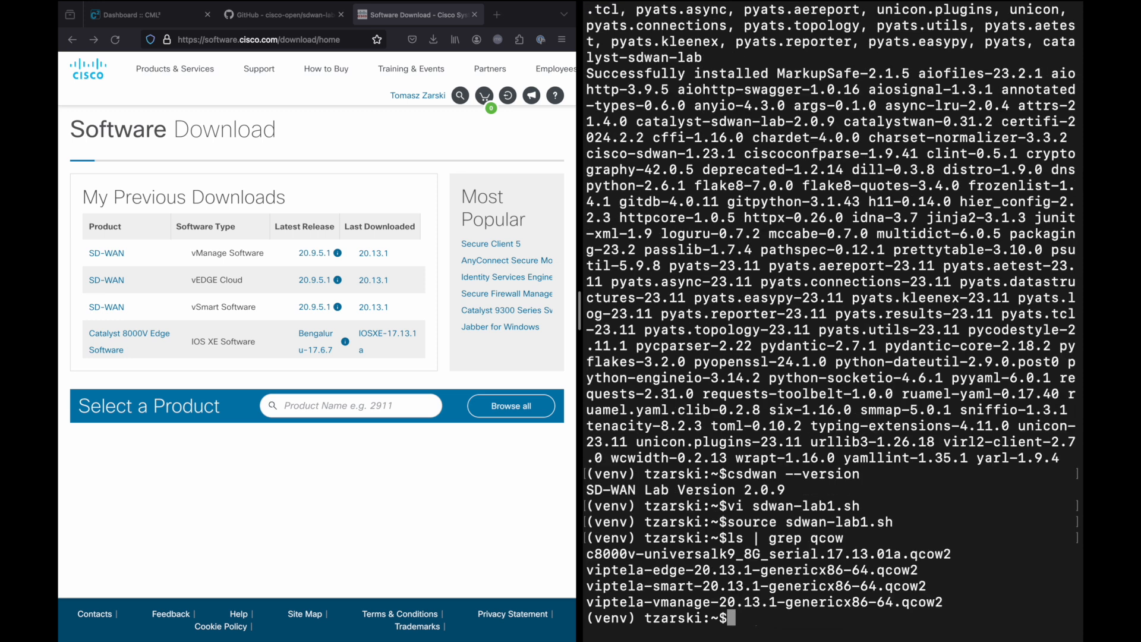
type("c")
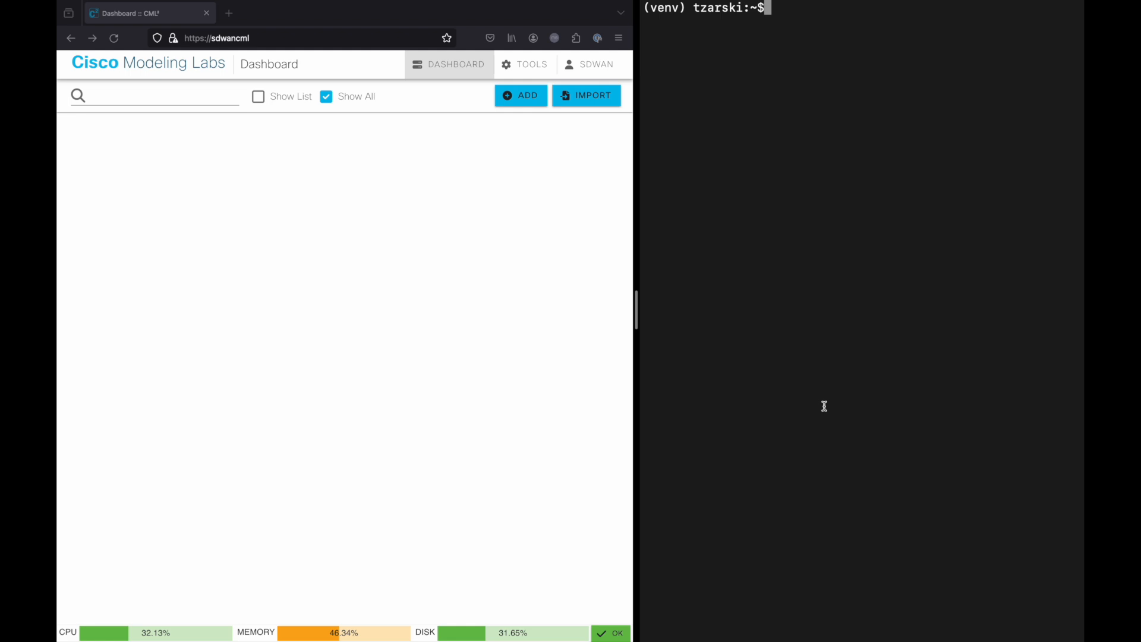
Step: Start csdwan deploy 20.13.1 and wait for the lab nodes to boot
type("sdwan deploy 20.13.1")
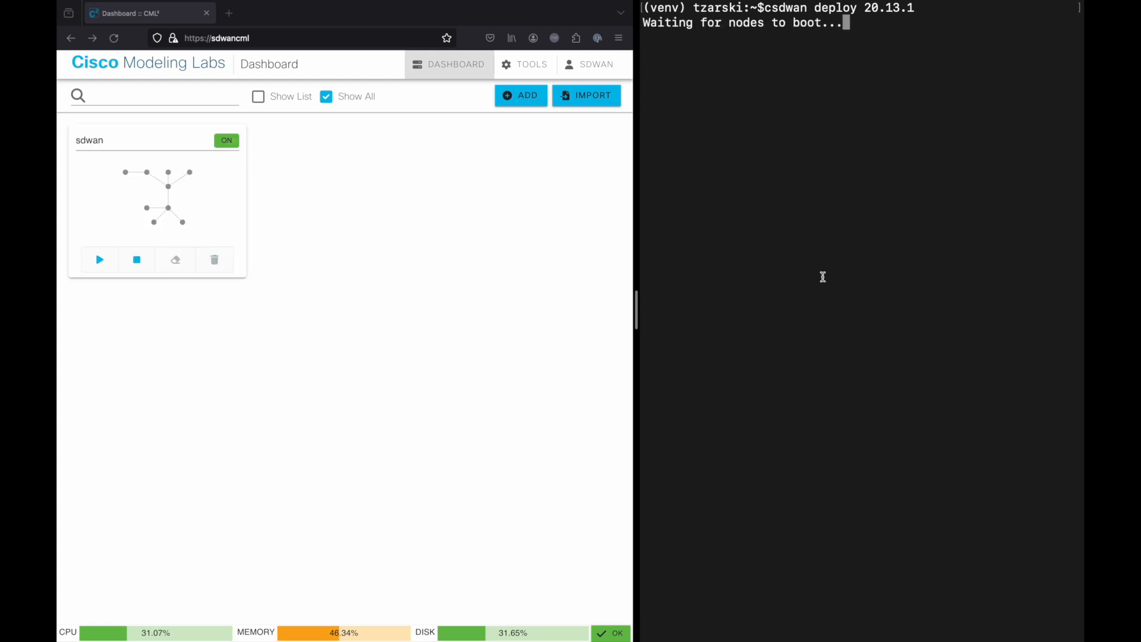
mouse_move(216, 196)
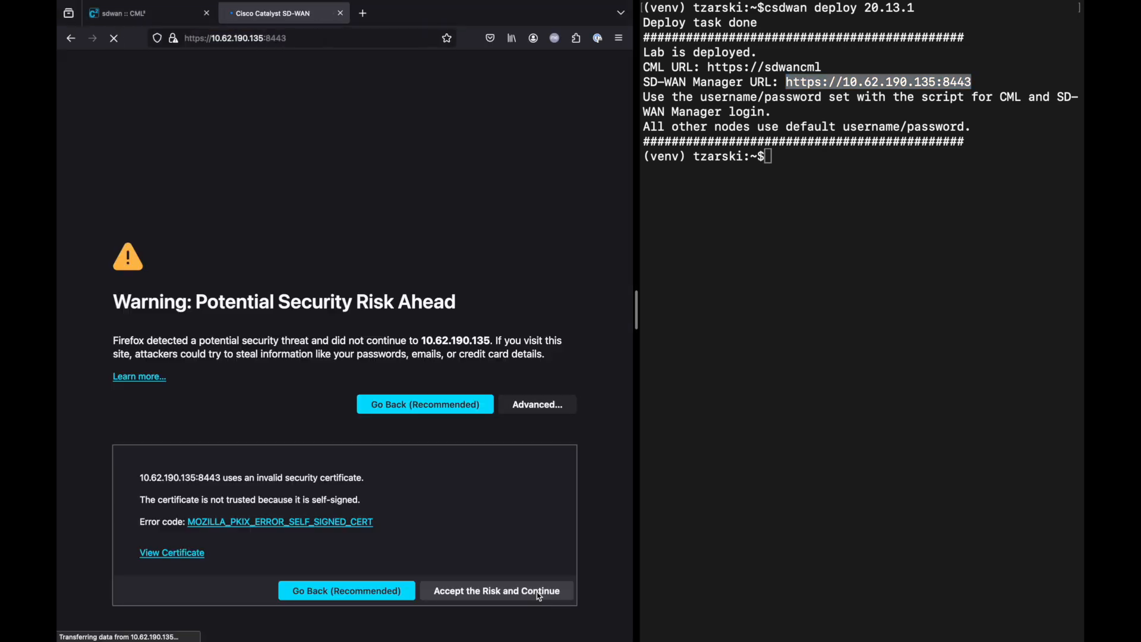
Step: Accept the certificate risk, log in to SD-WAN Manager, dismiss the tour and credentials warning, and return to the CML lab view
left_click(496, 591)
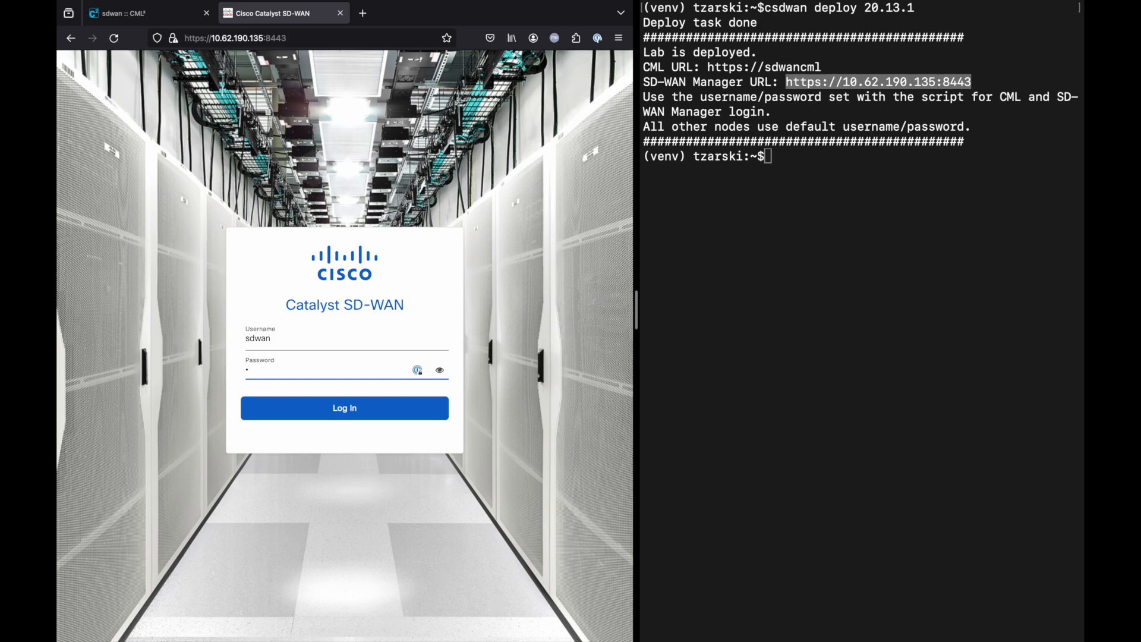
left_click(344, 408)
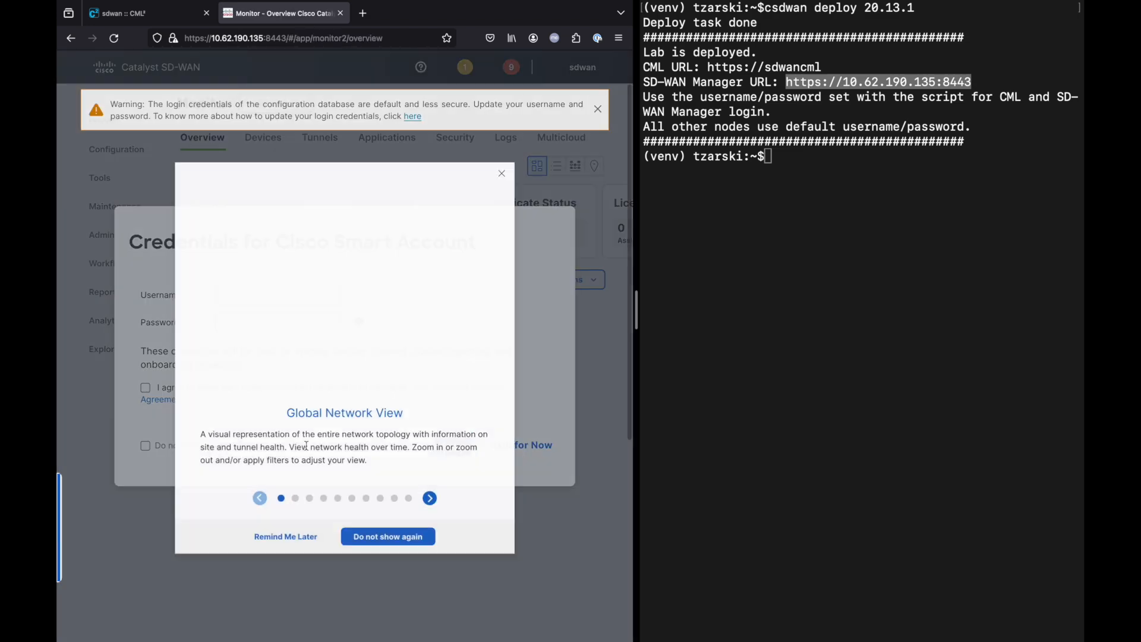
left_click(501, 173)
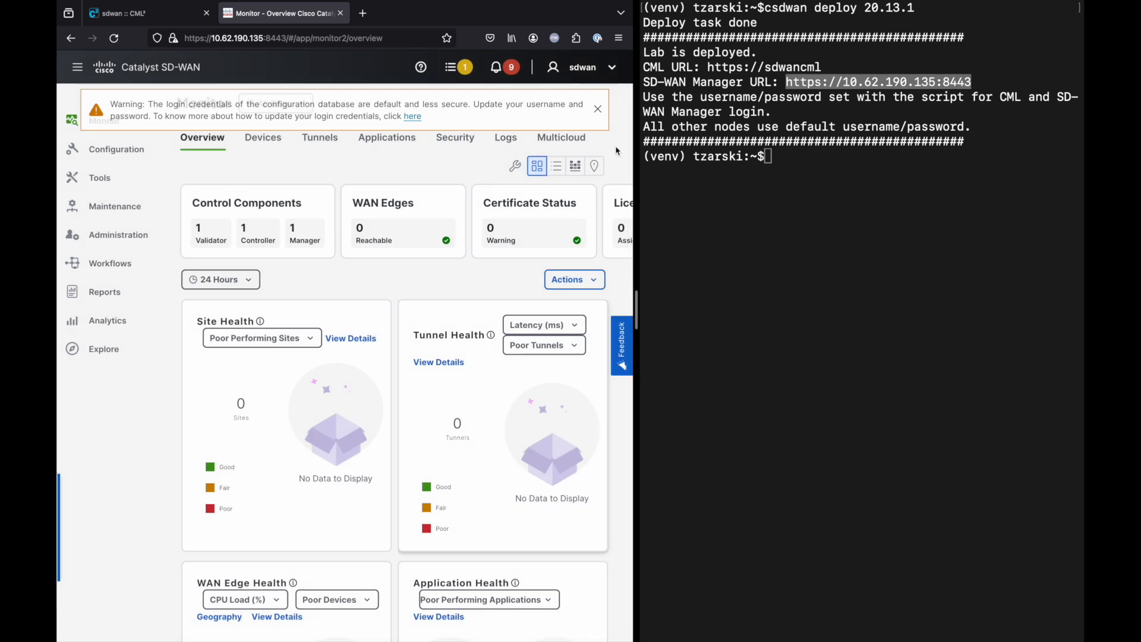
left_click(597, 108)
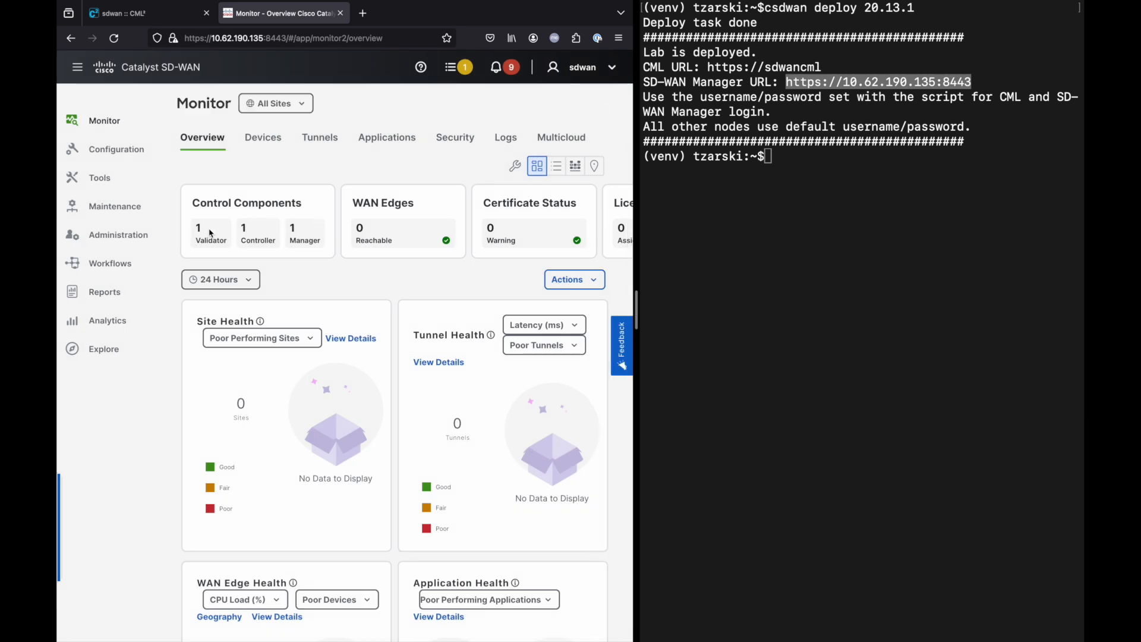
mouse_move(331, 205)
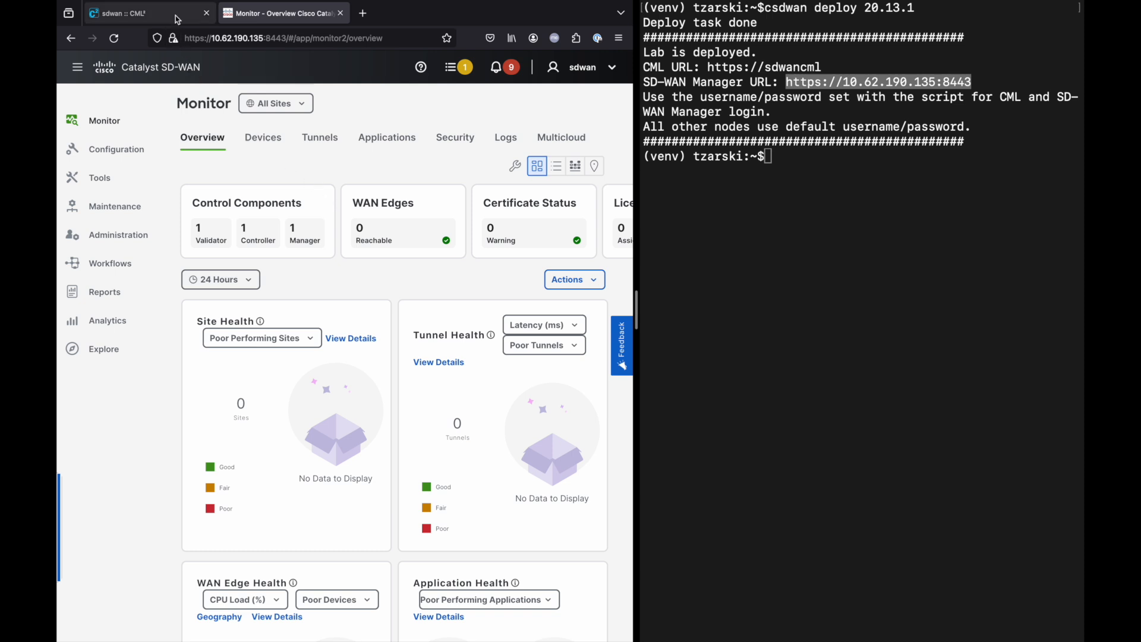
left_click(138, 13)
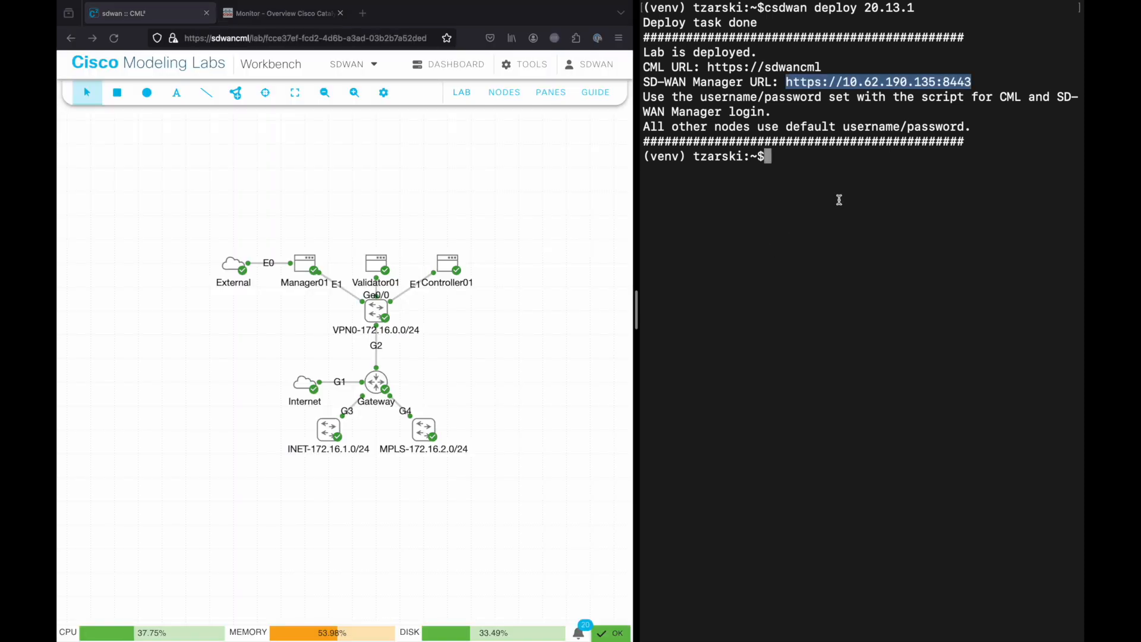
Step: Run csdwan add 4 edges 17.13.01a, then show the Manager overview with 4 reachable WAN edges
type("csdwan add 4")
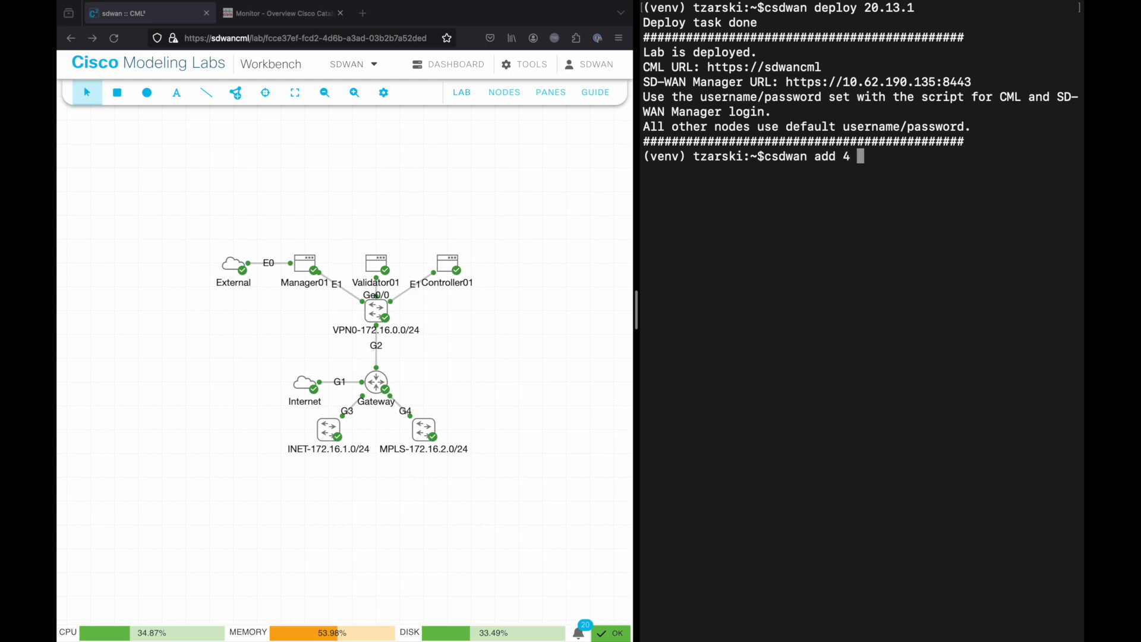
type("edges 17.")
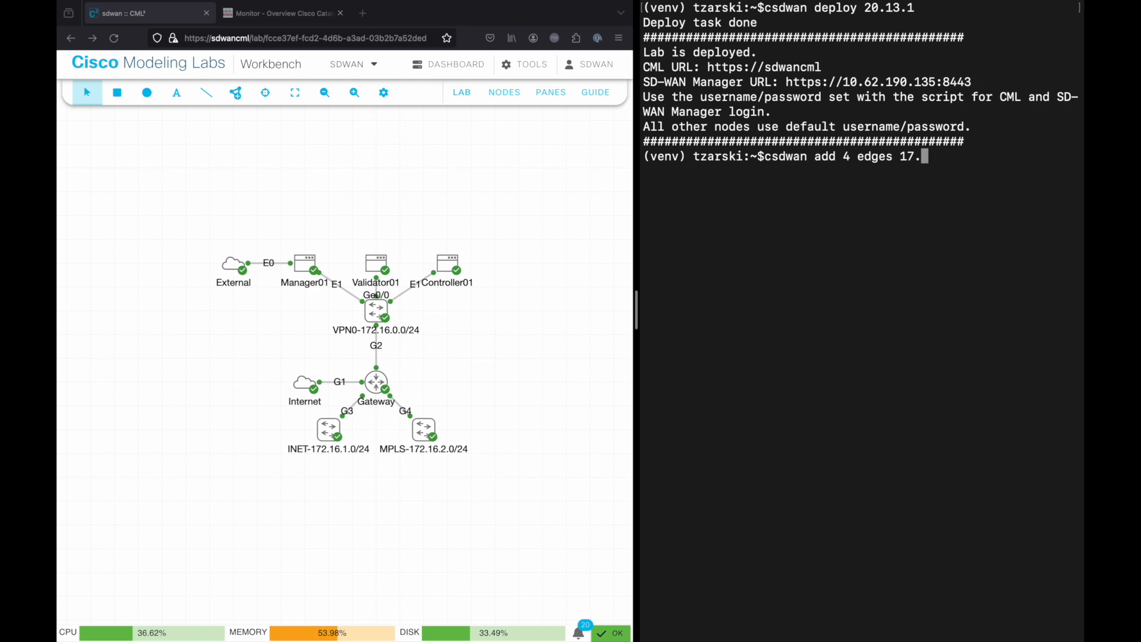
type("13.01")
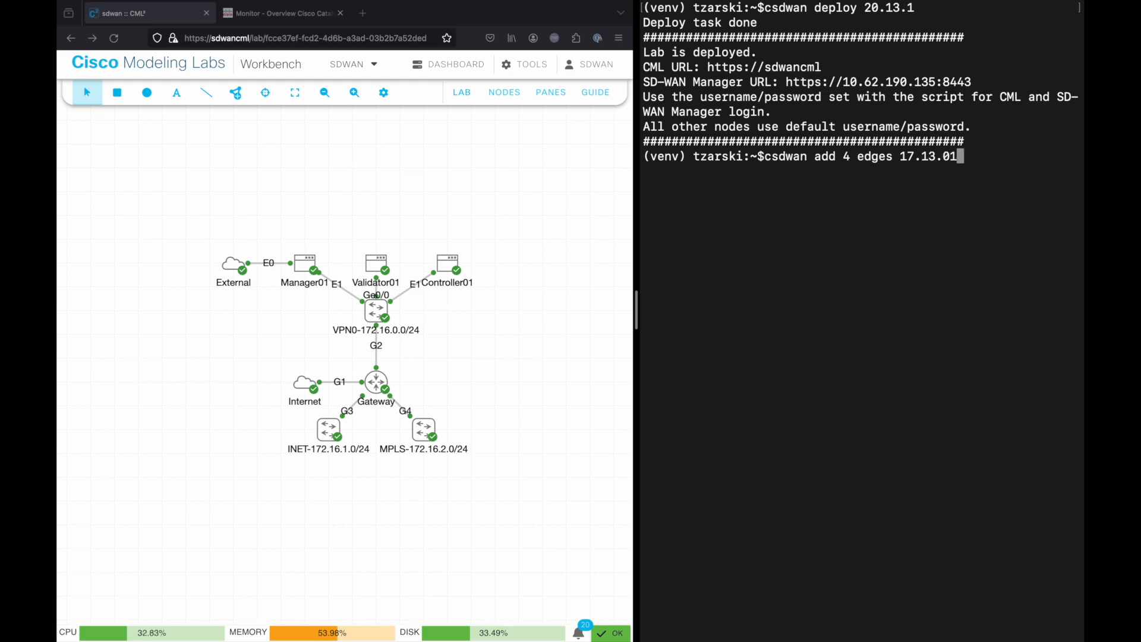
type("a")
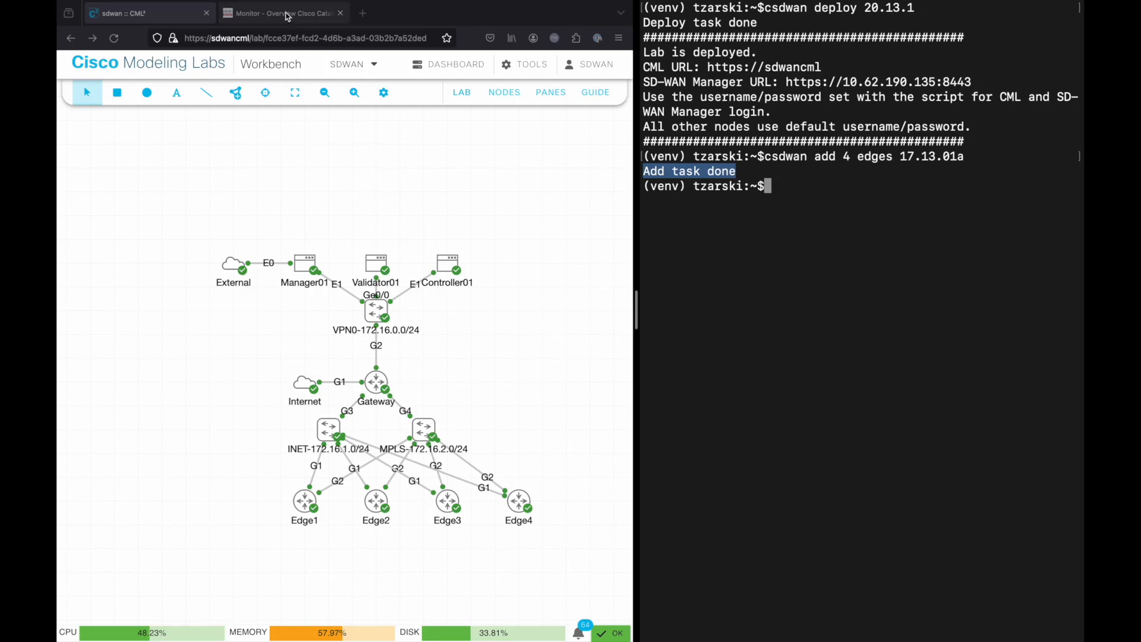
left_click(277, 13)
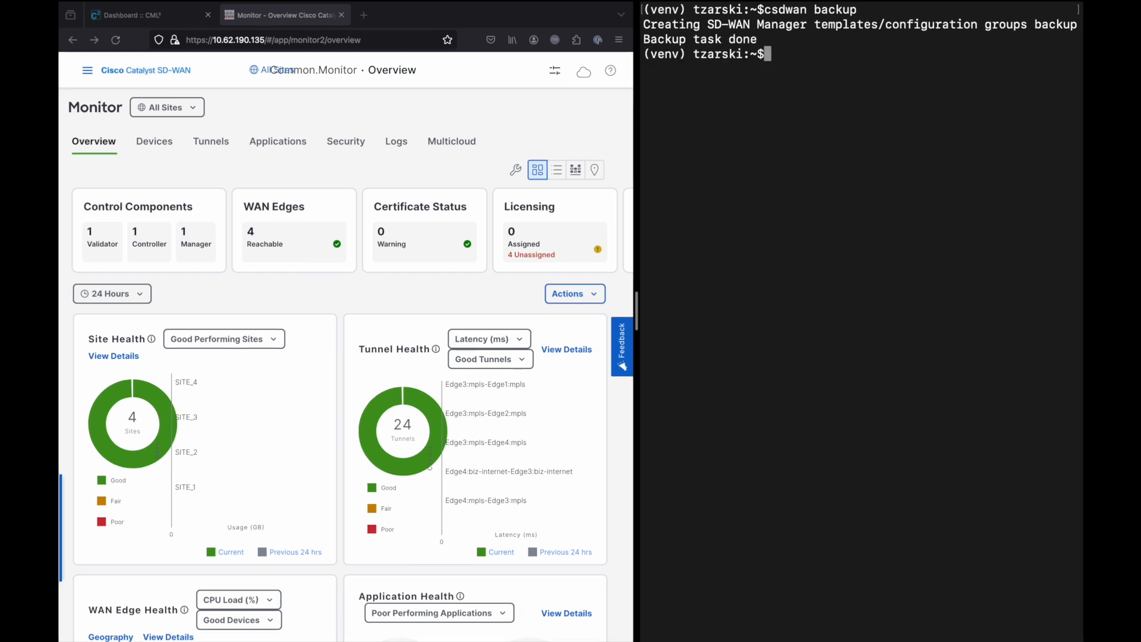
mouse_move(816, 277)
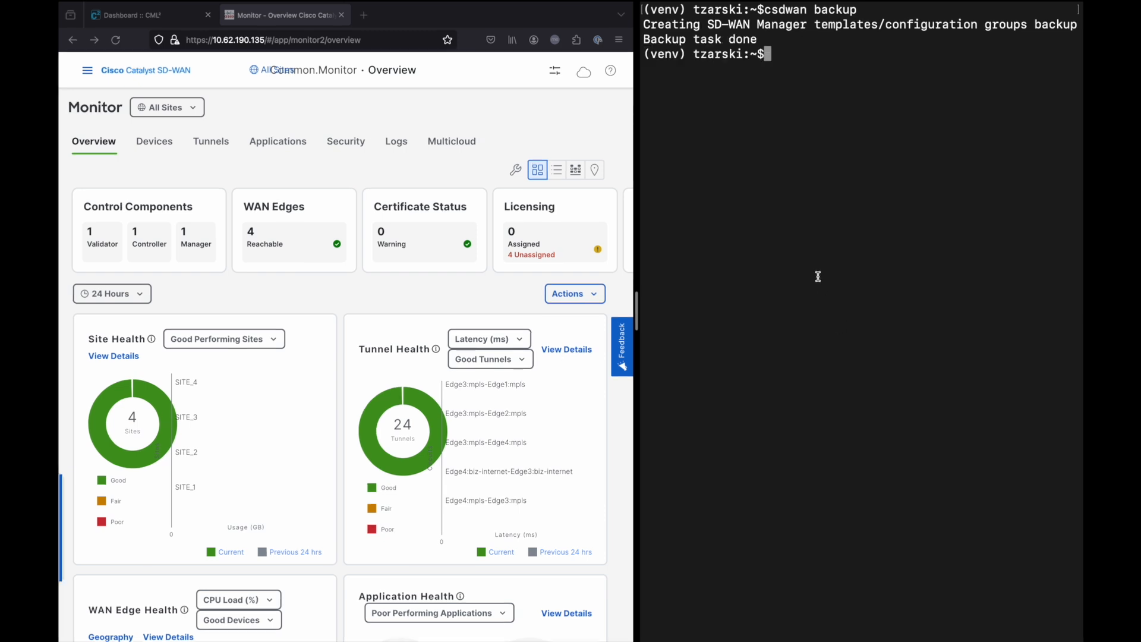